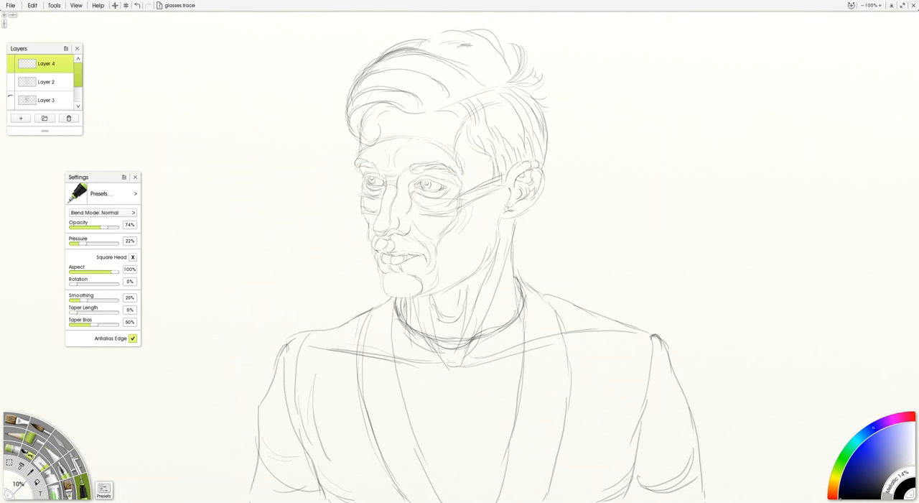
{"action": "mouse_move", "coordinate": [95, 224]}
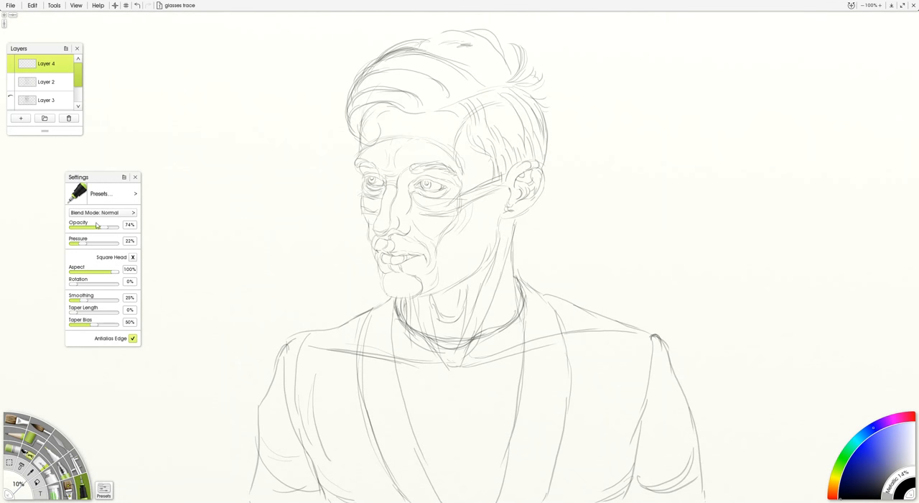
Reduce the pen's Density from about 74% to roughly 34% for lighter shading strokes.
{"action": "left_click_drag", "start_coordinate": [106, 224], "coordinate": [82, 229]}
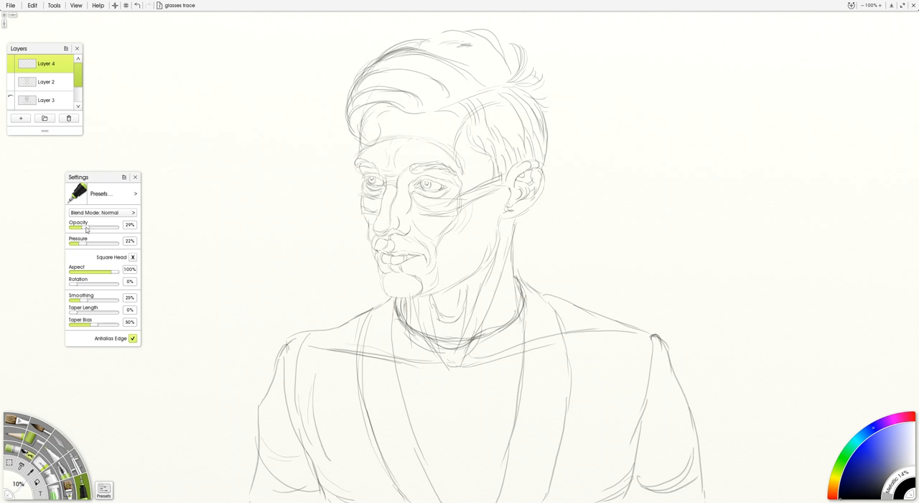
{"action": "left_click_drag", "start_coordinate": [86, 228], "coordinate": [92, 229]}
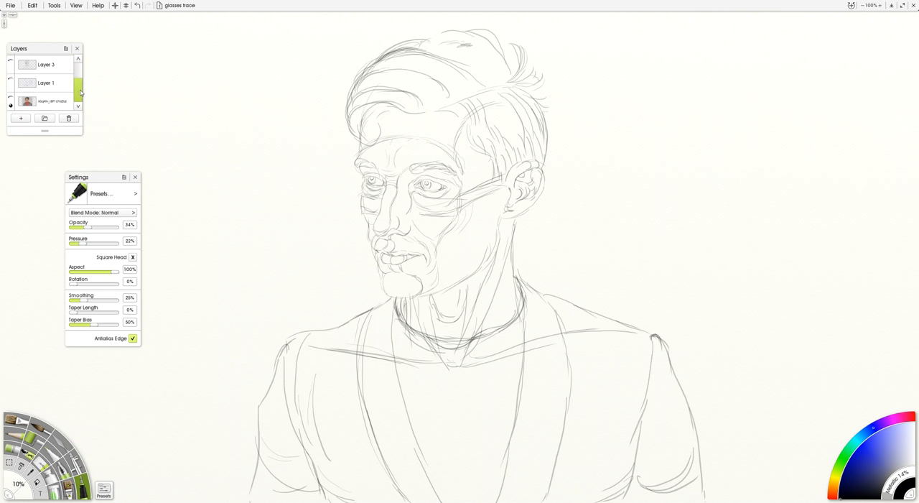
Select Layer 4 and draw a hatched patch and crossed grid left of the face.
{"action": "left_click", "coordinate": [20, 118]}
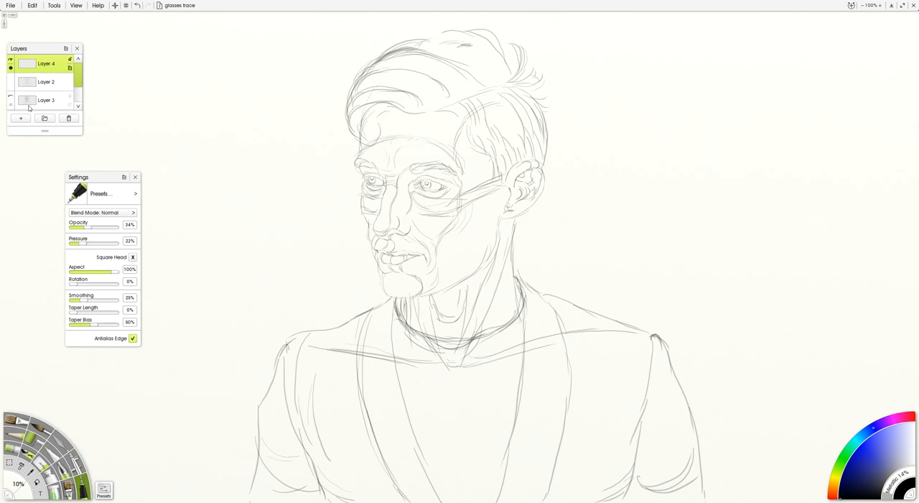
{"action": "left_click", "coordinate": [46, 63]}
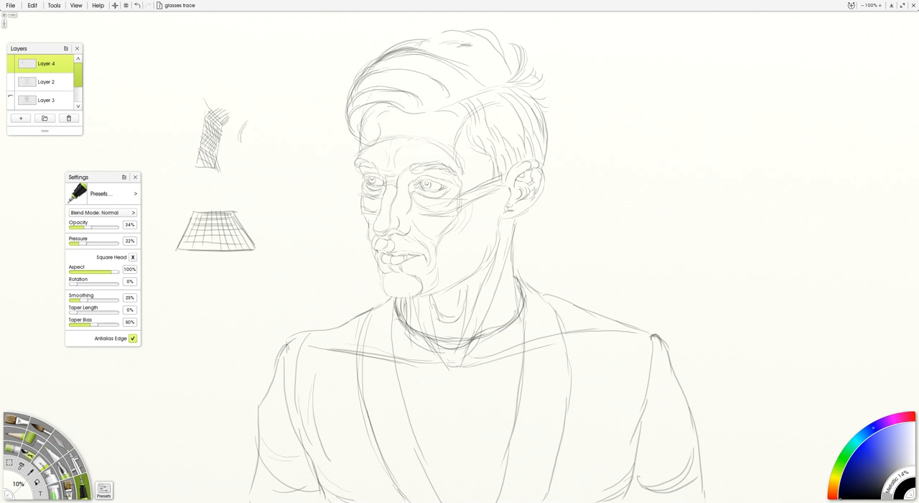
Draw a few short curved hatch strokes beside the practice patch.
{"action": "left_click_drag", "start_coordinate": [242, 132], "coordinate": [258, 140]}
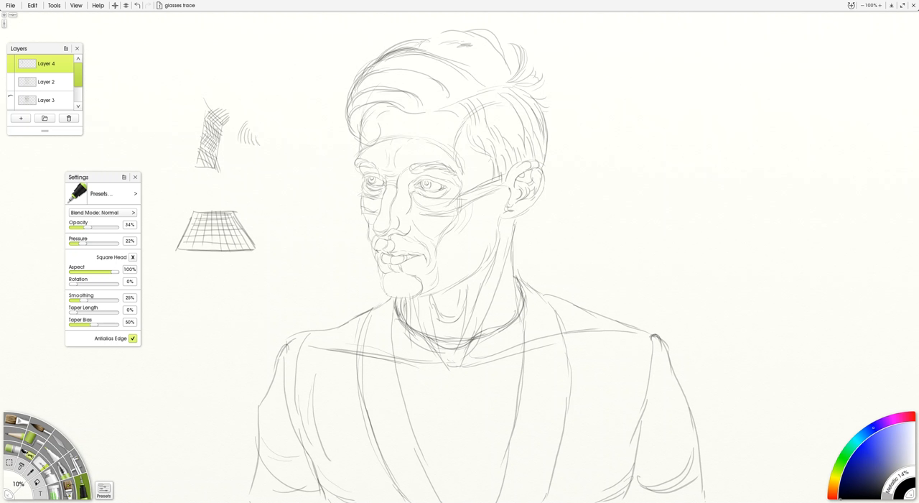
{"action": "left_click_drag", "start_coordinate": [237, 144], "coordinate": [258, 163]}
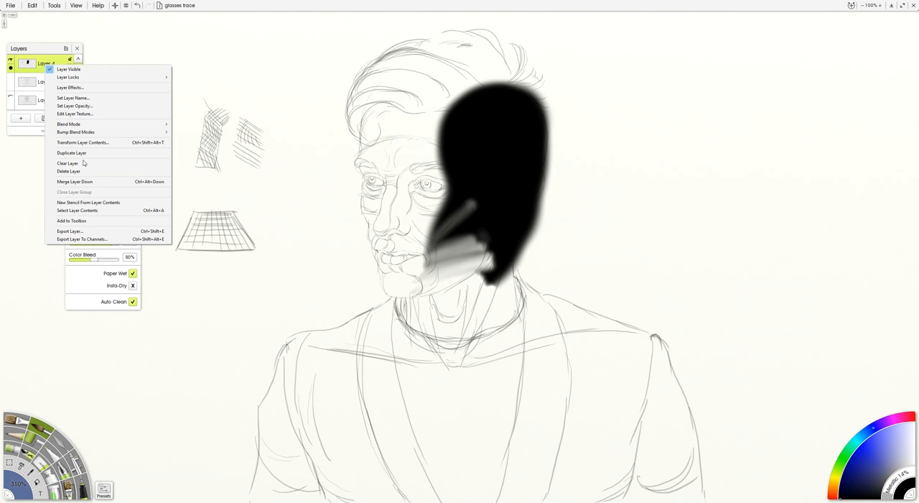
{"action": "left_click", "coordinate": [67, 163]}
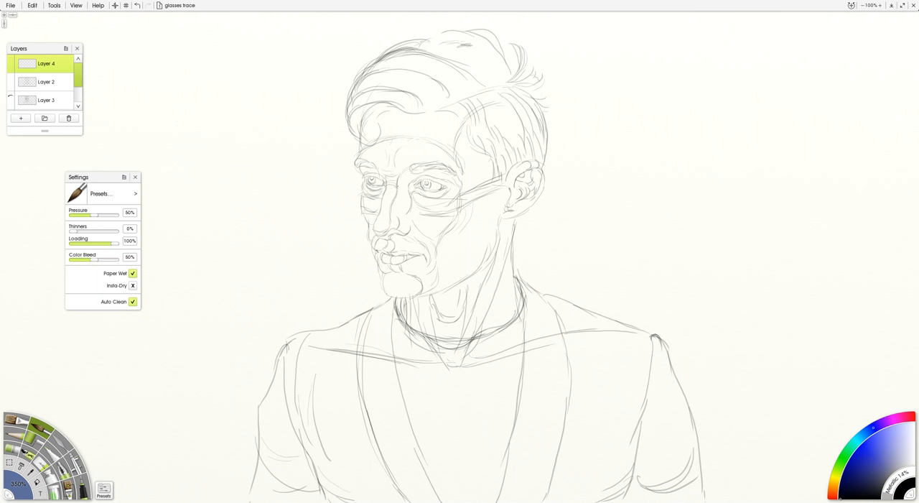
{"action": "left_click", "coordinate": [69, 488]}
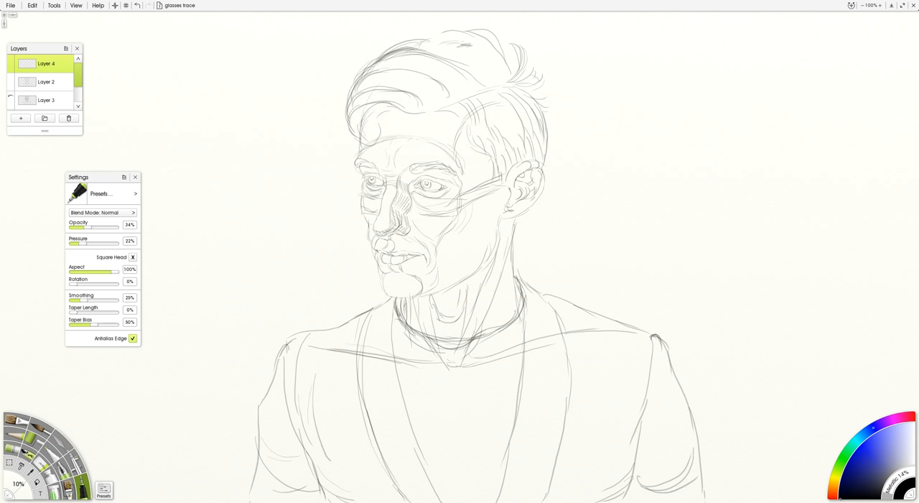
{"action": "left_click_drag", "start_coordinate": [391, 194], "coordinate": [405, 212]}
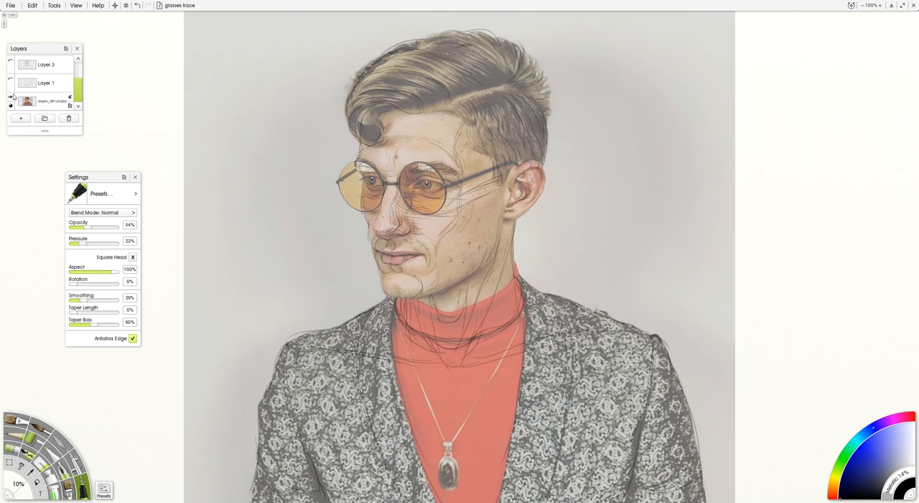
{"action": "mouse_move", "coordinate": [10, 97]}
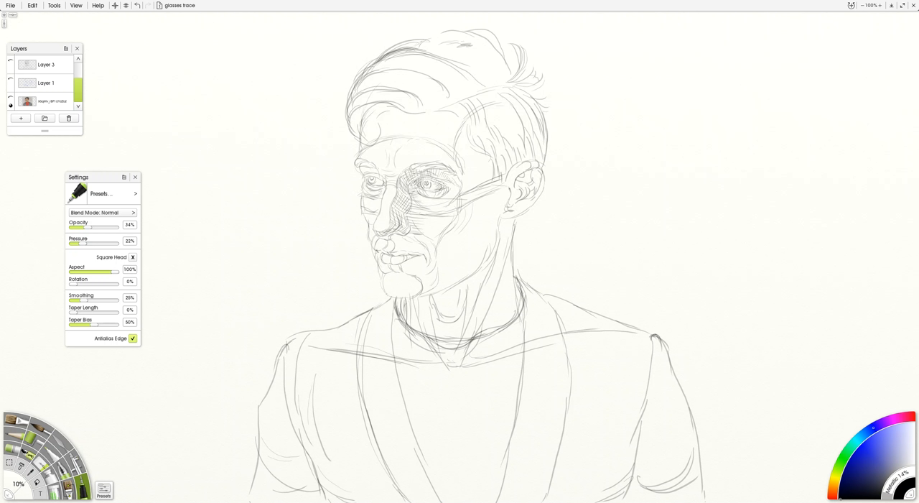
Draw a V-shaped sample in the left margin and fill it with hatch lines.
{"action": "left_click_drag", "start_coordinate": [178, 188], "coordinate": [241, 190]}
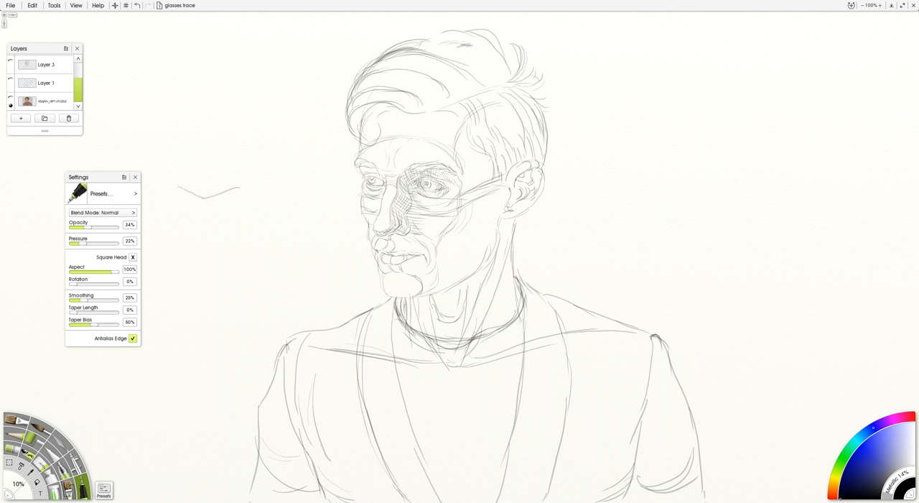
{"action": "left_click_drag", "start_coordinate": [185, 193], "coordinate": [230, 190]}
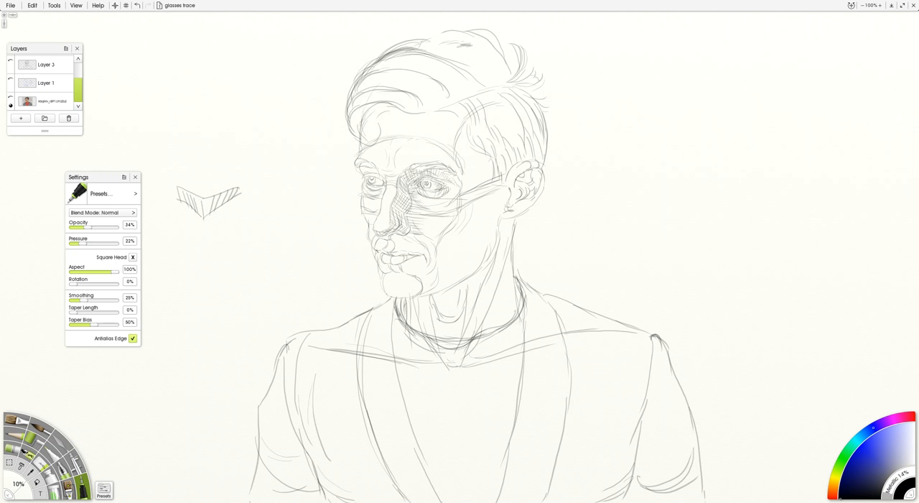
{"action": "left_click_drag", "start_coordinate": [174, 219], "coordinate": [200, 247]}
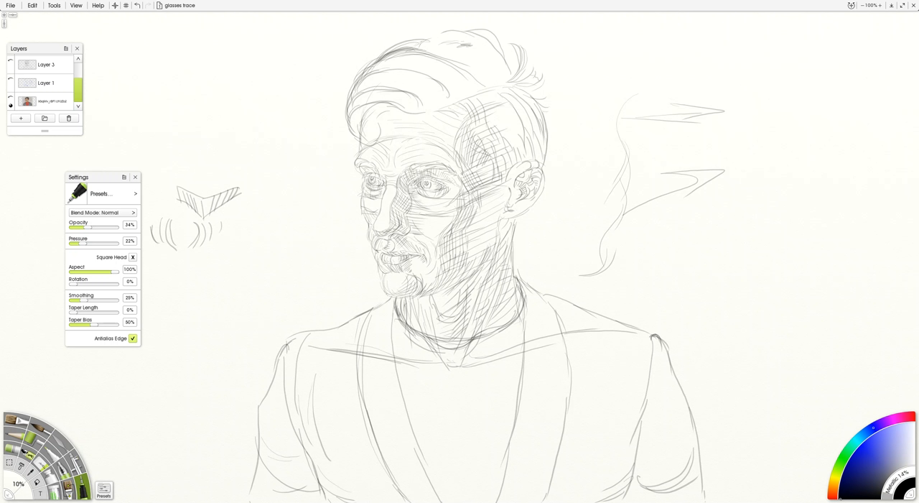
Hide the pencil sketch layer so only the hatching shows.
{"action": "left_click", "coordinate": [21, 117]}
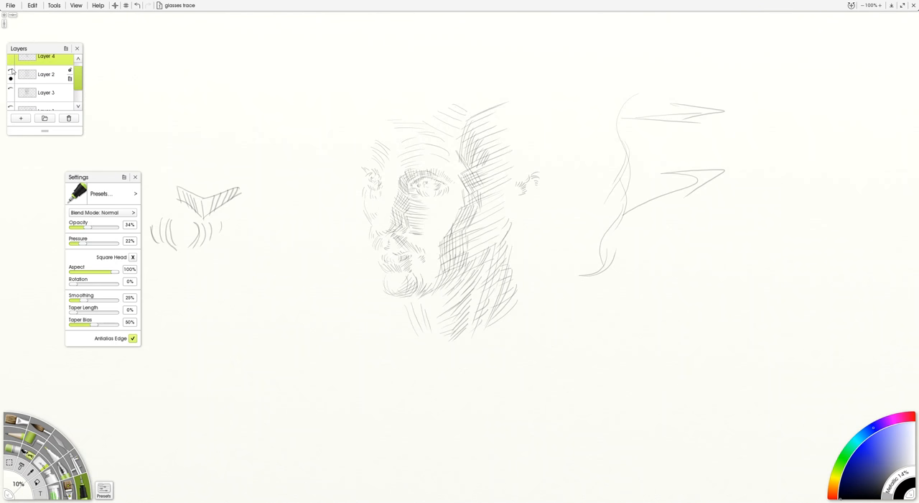
{"action": "mouse_move", "coordinate": [10, 69]}
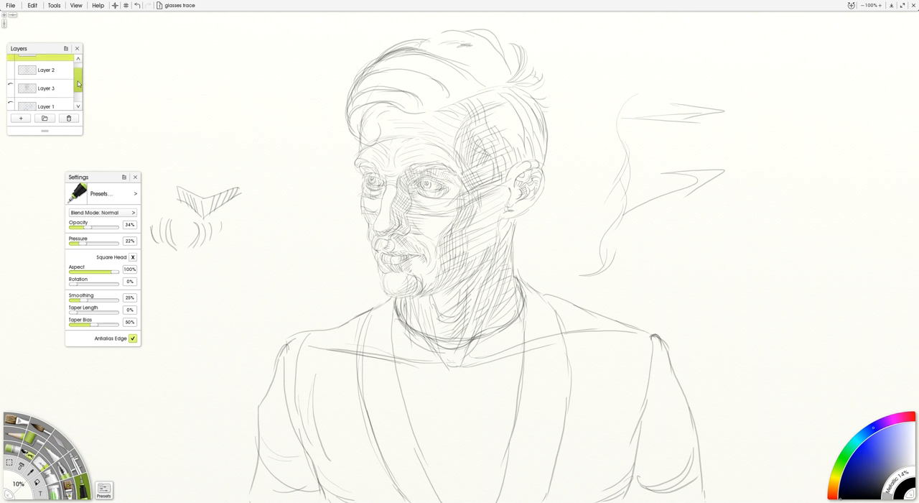
Show the sketch layer again and make Layer 4 the active drawing layer.
{"action": "left_click", "coordinate": [20, 118]}
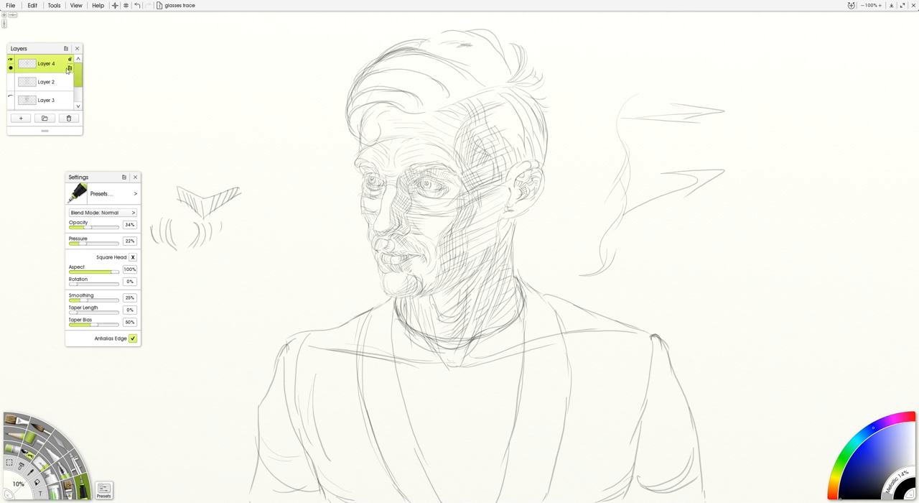